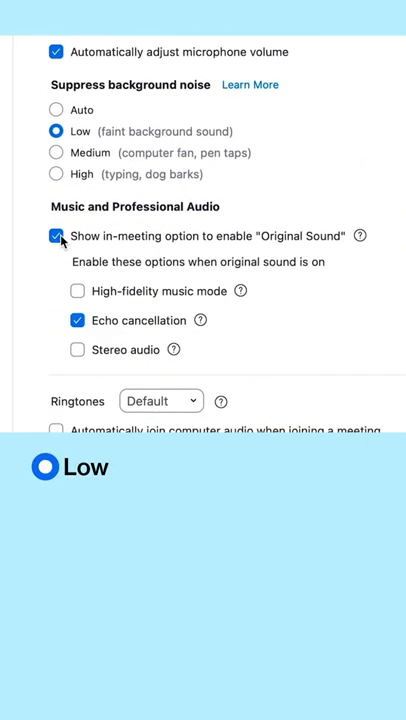
Set noise suppression to low with original sound and high-fidelity music mode enabled
left_click(56, 236)
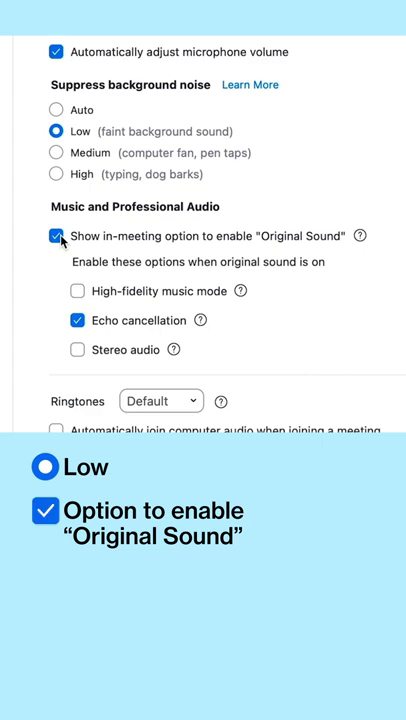
left_click(76, 292)
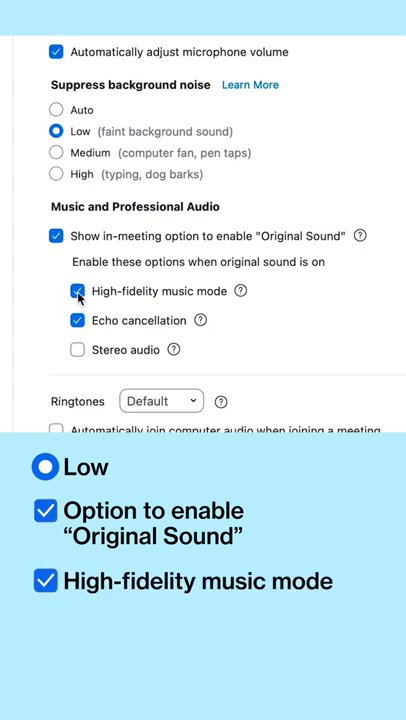
left_click(76, 320)
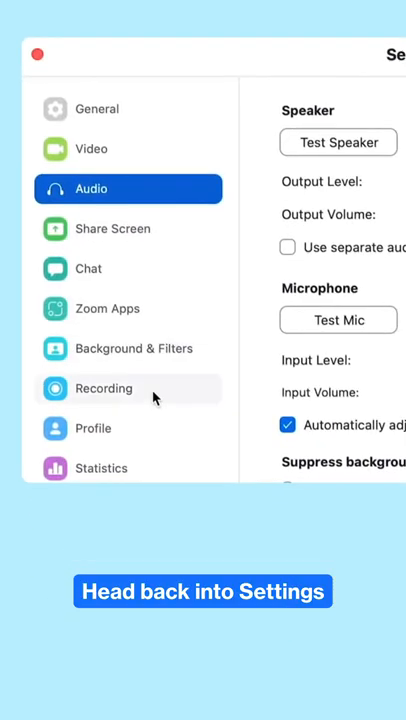
Have local recordings keep a separate audio file for each participant
left_click(104, 388)
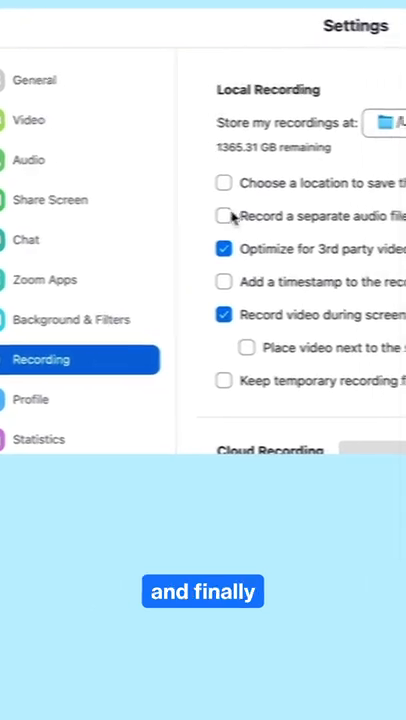
left_click(224, 216)
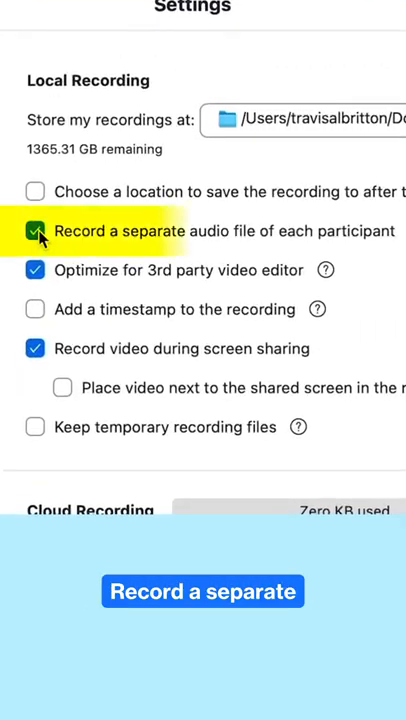